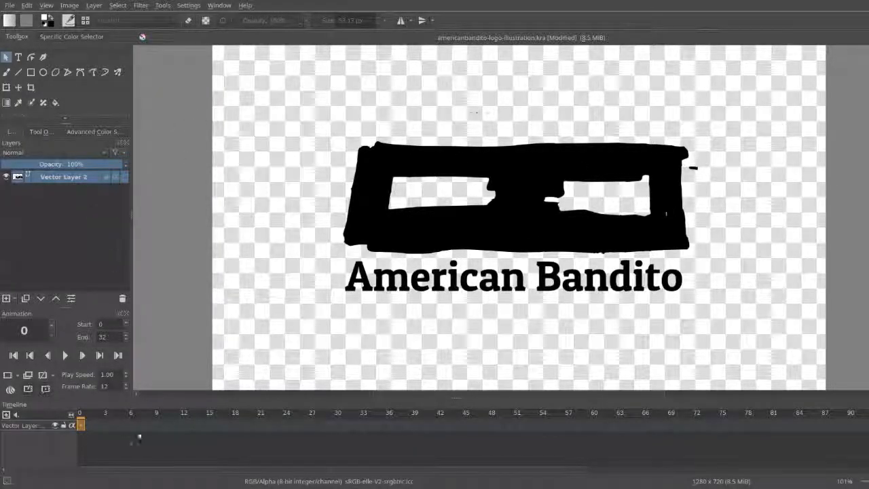
# Step: Select the logo's opaque shape and add a Transparency Mask to Vector Layer 2
pyautogui.click(92, 412)
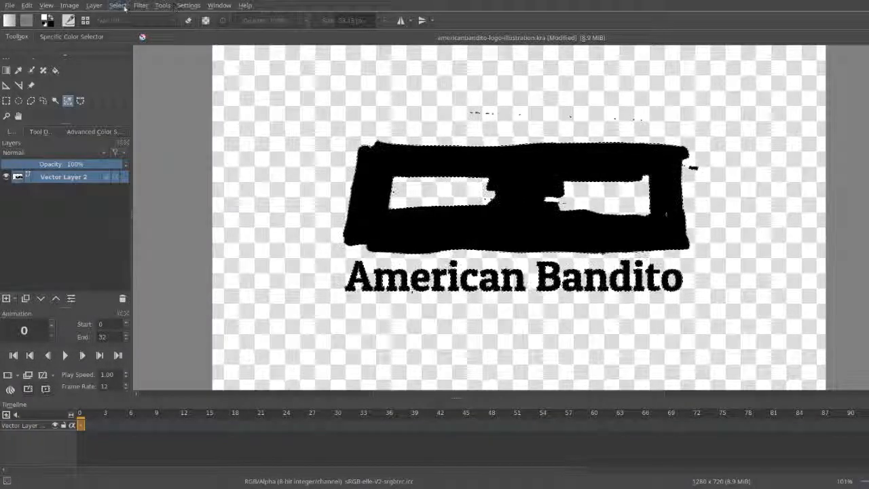
pyautogui.click(117, 6)
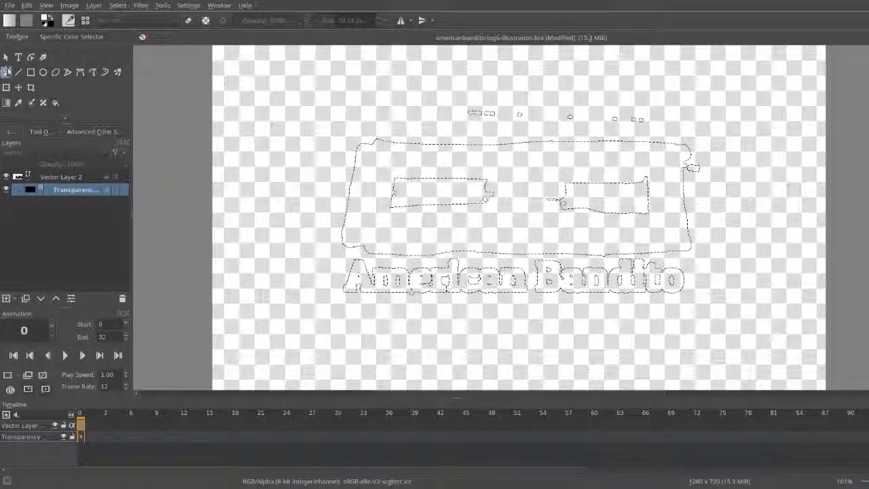
# Step: Paint a small black patch at the logo's top-right corner on mask frames 1 and 3
pyautogui.click(49, 20)
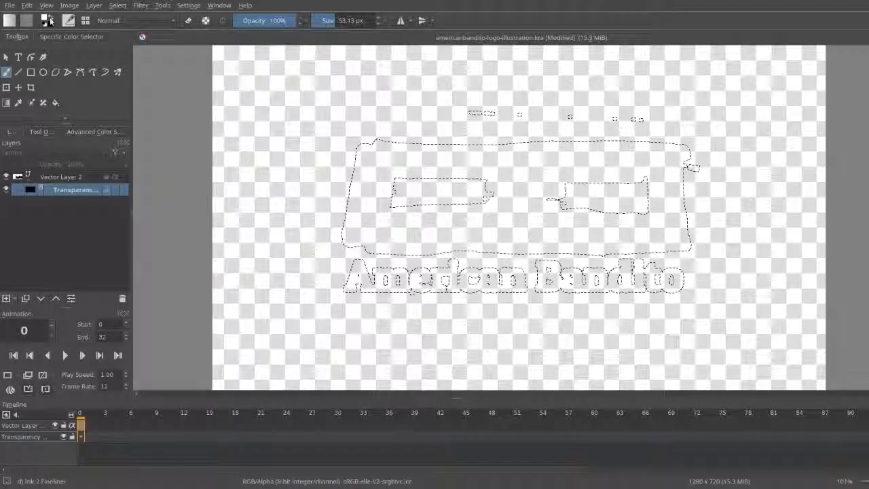
pyautogui.click(81, 355)
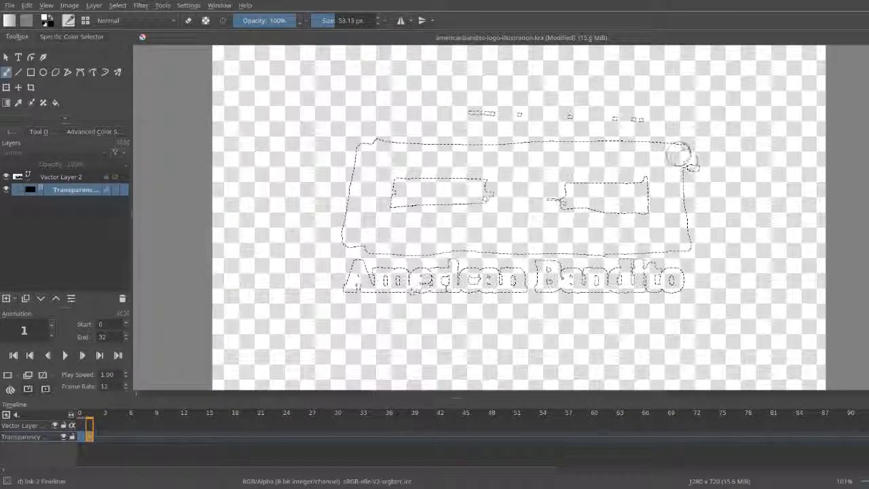
pyautogui.click(676, 155)
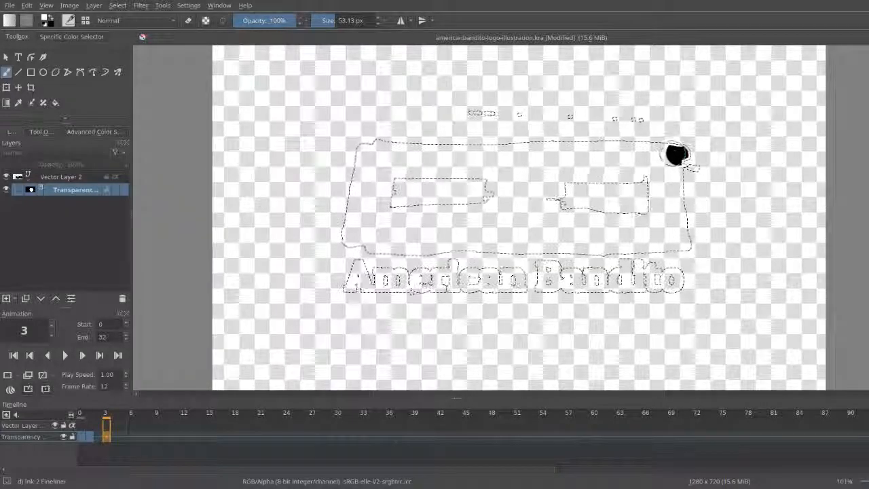
# Step: Paint black across the logo's top edge over successive mask frames
pyautogui.moveTo(676, 155); pyautogui.dragTo(618, 153)
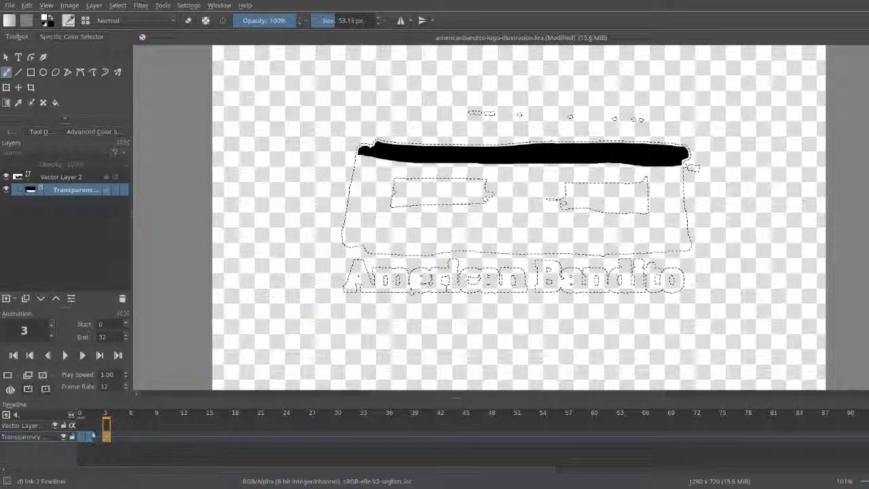
pyautogui.click(80, 437)
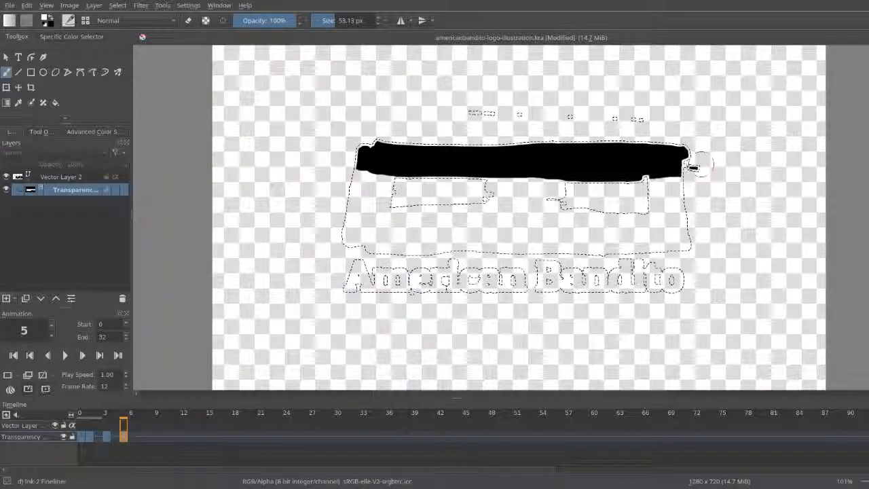
pyautogui.click(123, 436)
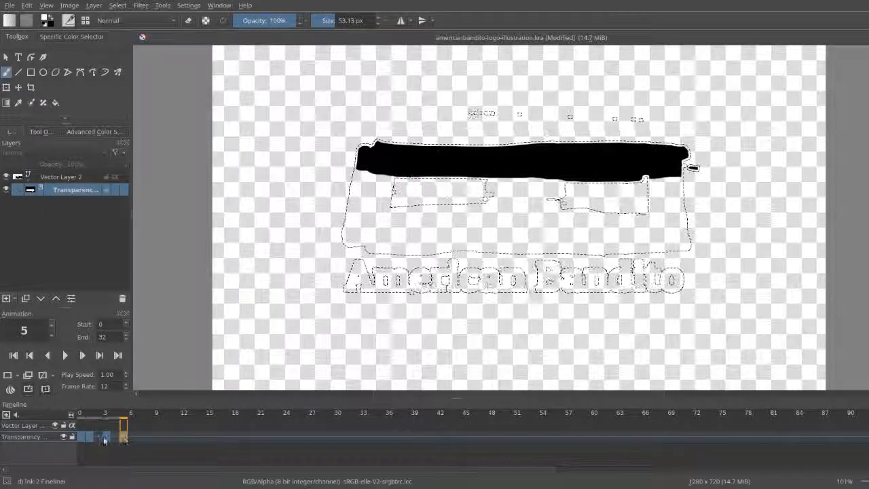
pyautogui.click(111, 437)
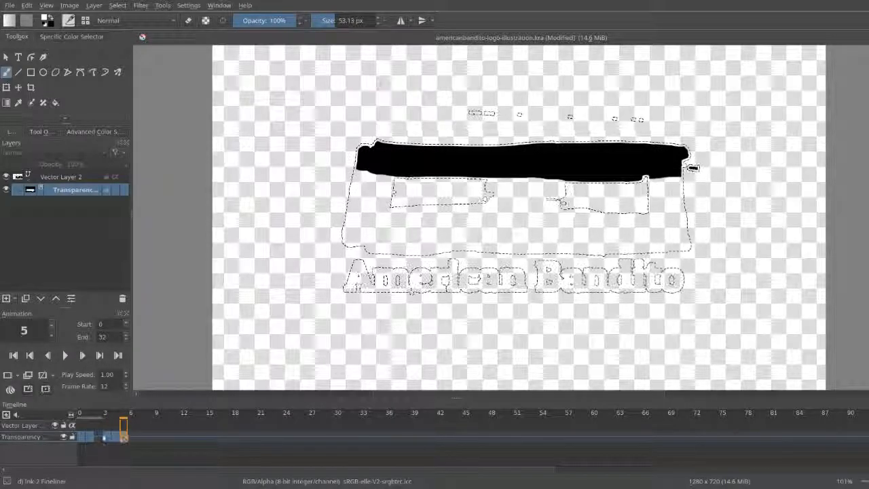
# Step: Bring the reveal down the logo's right side through frame 11
pyautogui.click(92, 424)
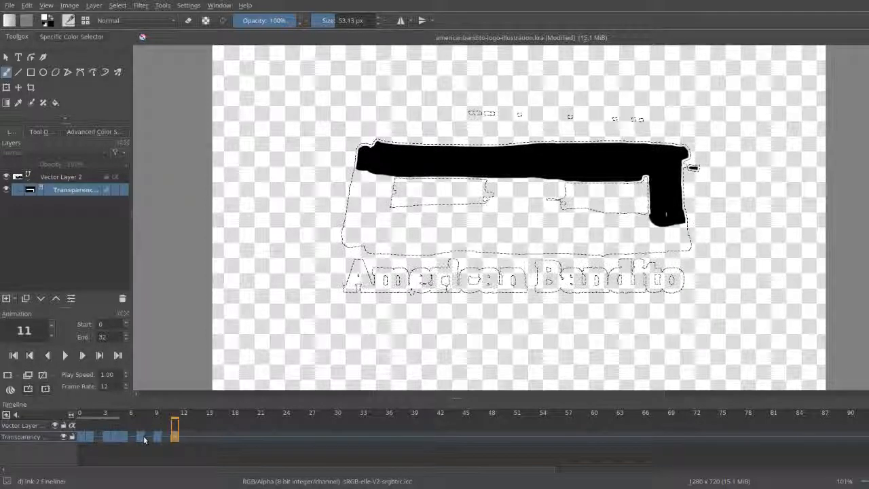
pyautogui.click(156, 432)
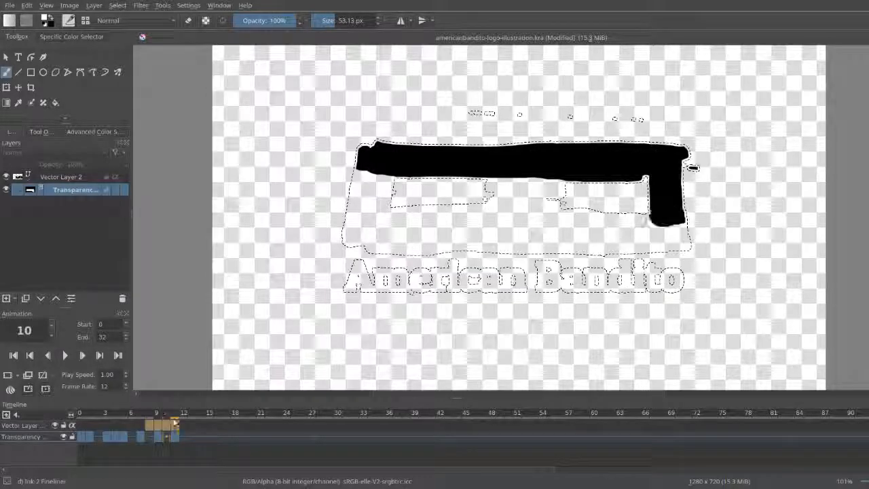
pyautogui.click(114, 424)
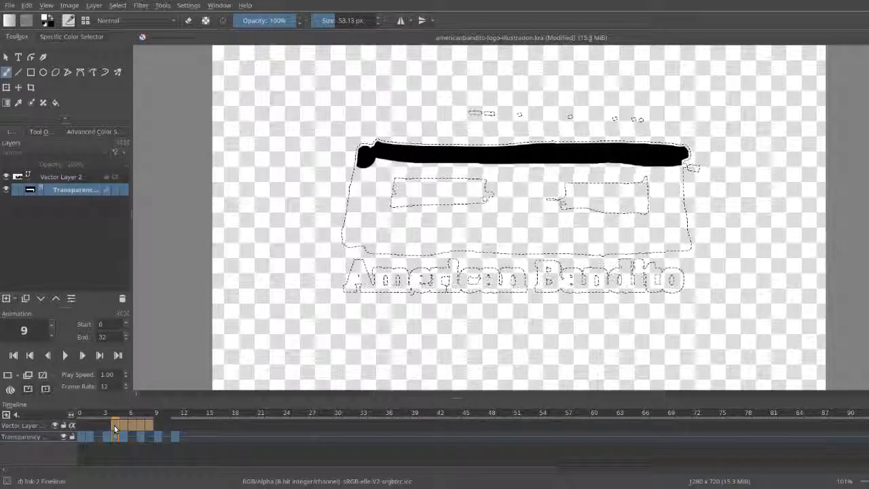
# Step: Reveal the logo's left, bottom and inner edges on new mask frames 13 through 29
pyautogui.click(65, 356)
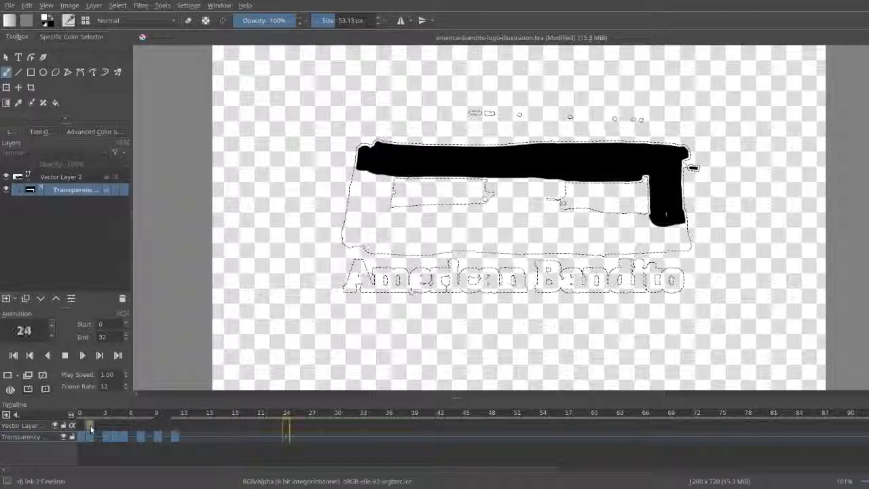
pyautogui.click(185, 423)
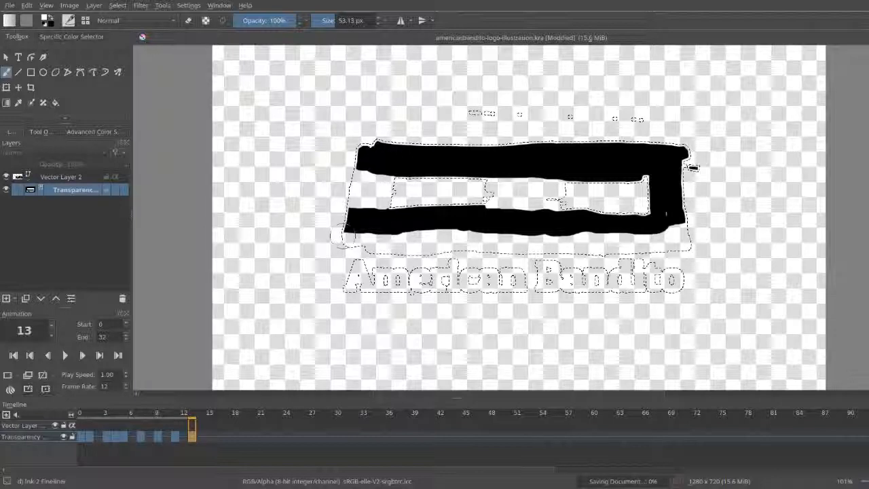
pyautogui.click(209, 424)
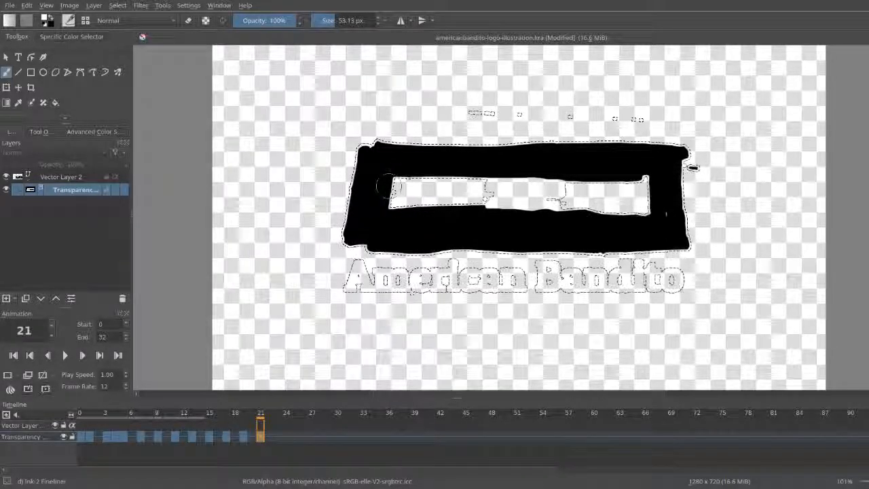
pyautogui.click(277, 427)
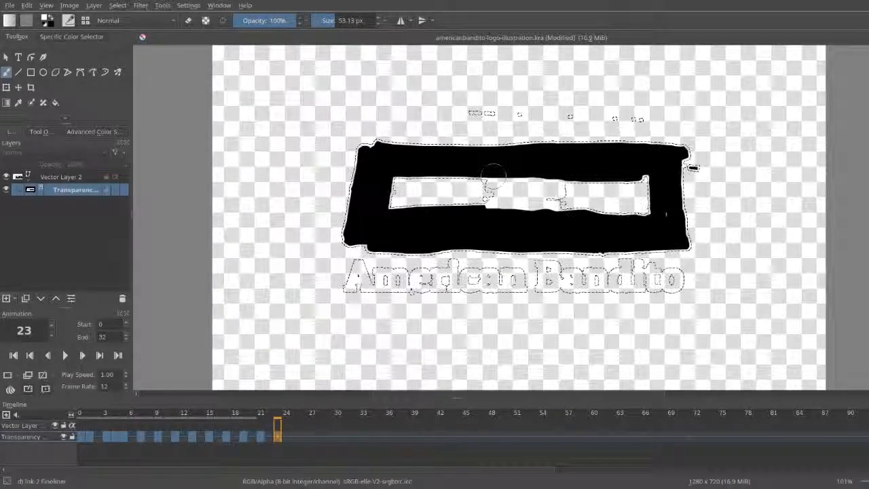
pyautogui.click(312, 428)
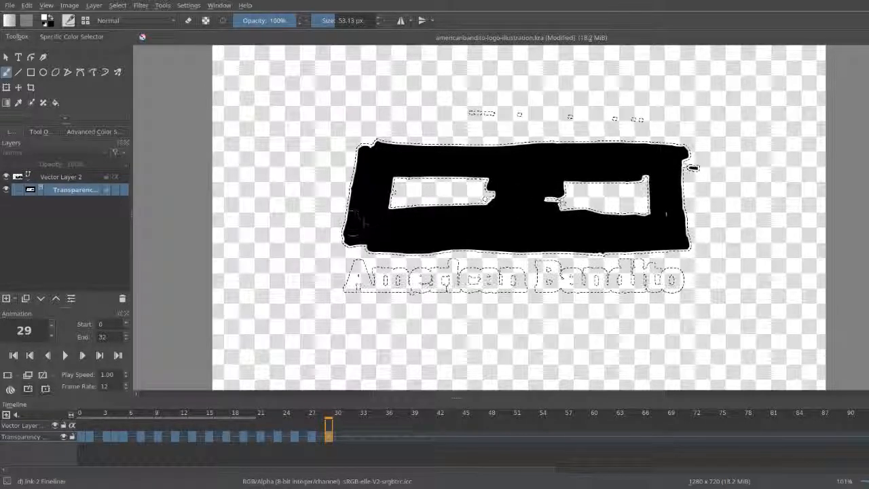
pyautogui.click(14, 355)
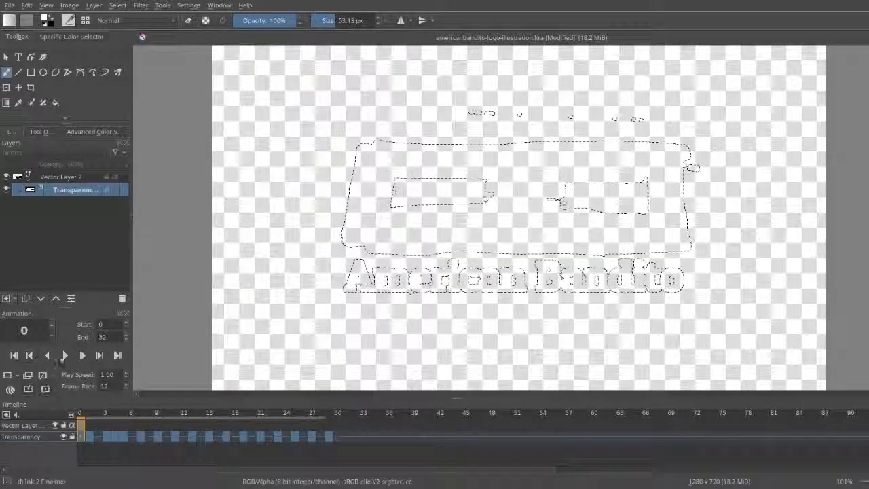
pyautogui.click(64, 356)
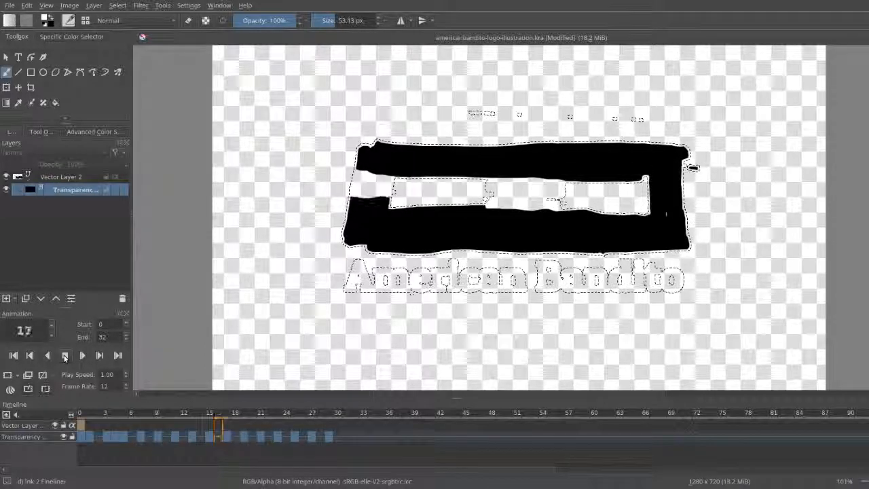
pyautogui.click(81, 356)
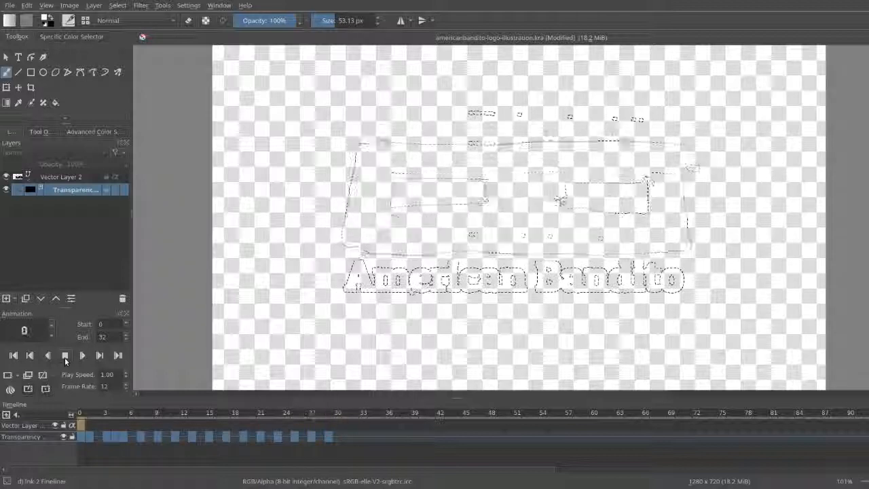
pyautogui.click(65, 356)
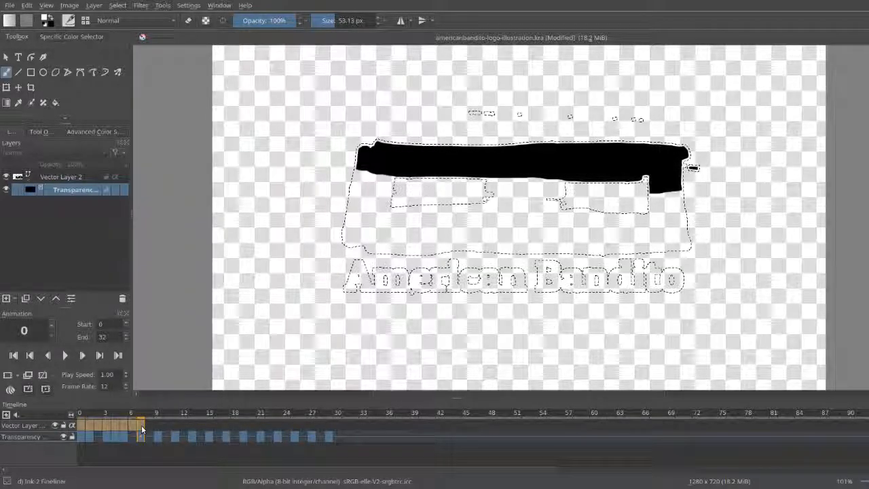
pyautogui.click(133, 413)
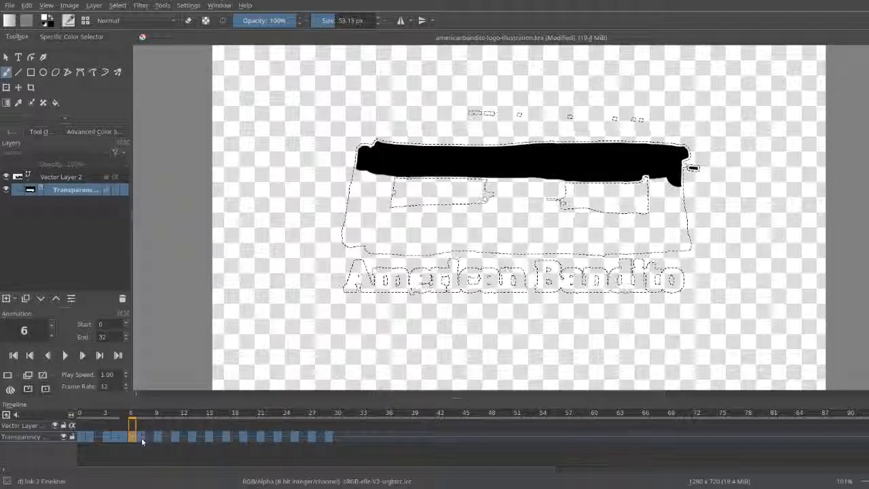
pyautogui.click(148, 426)
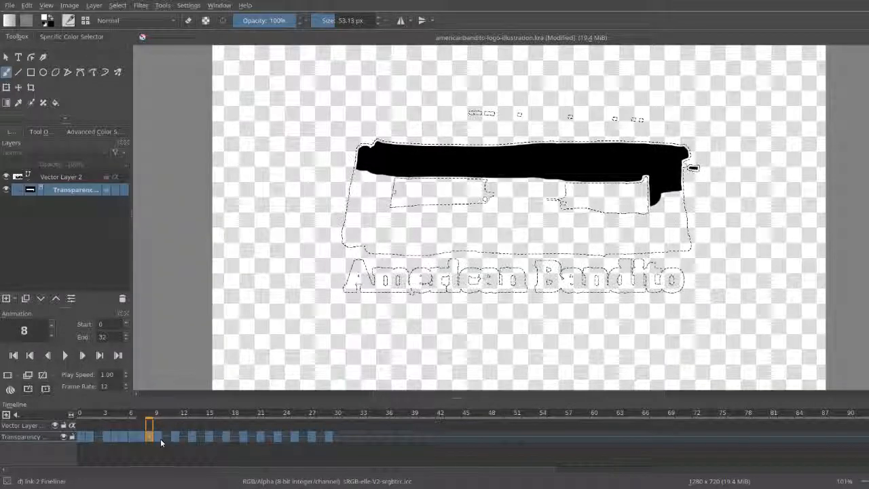
pyautogui.click(156, 437)
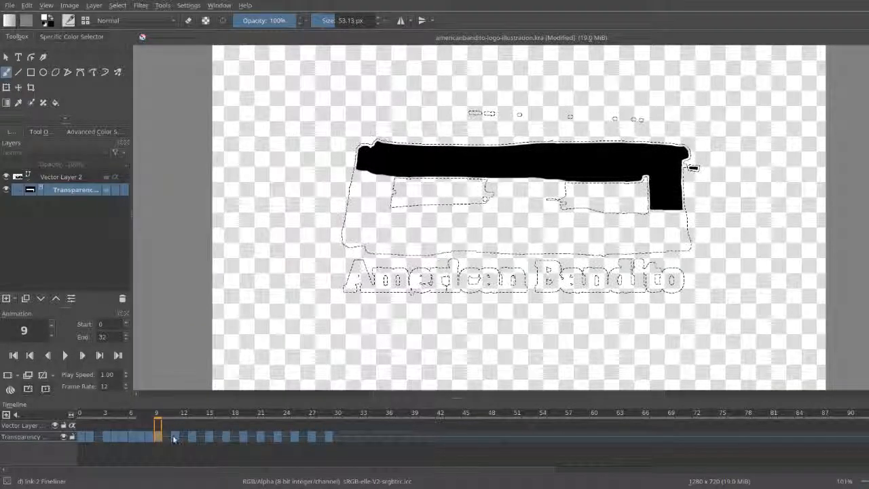
pyautogui.click(175, 437)
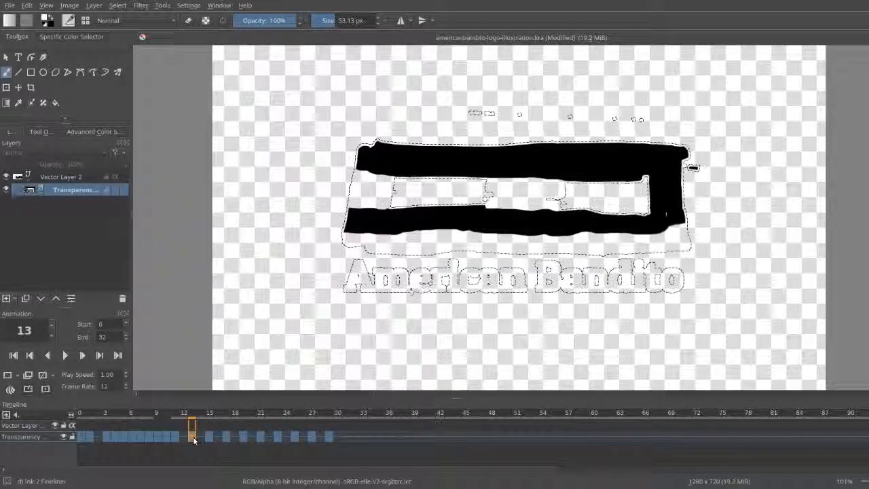
pyautogui.click(177, 427)
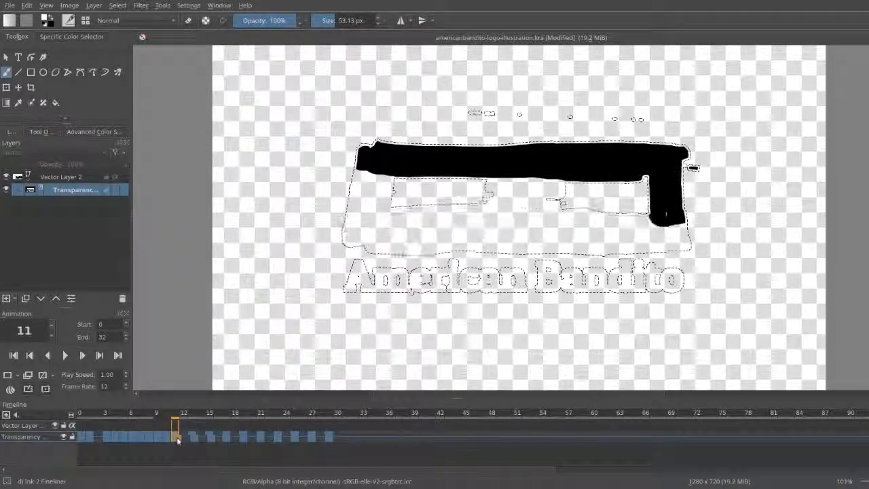
pyautogui.click(193, 436)
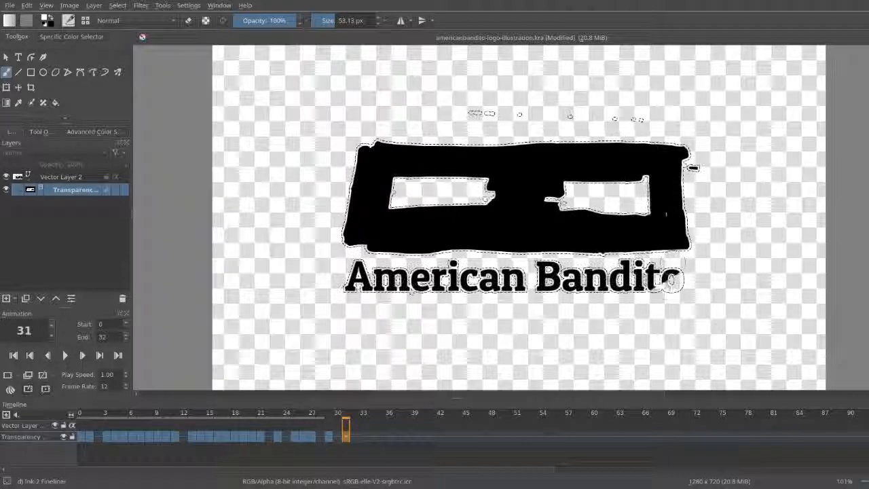
# Step: Rewind to the first frame and play the finished reveal animation
pyautogui.click(13, 355)
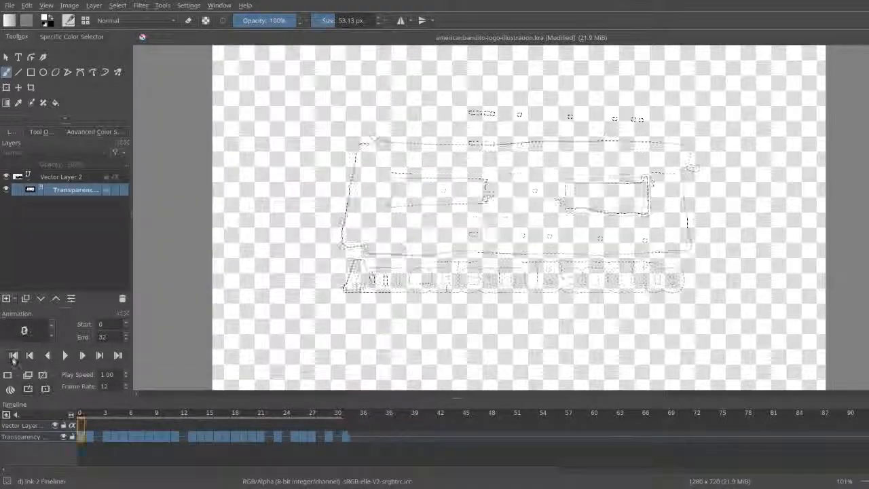
pyautogui.click(66, 356)
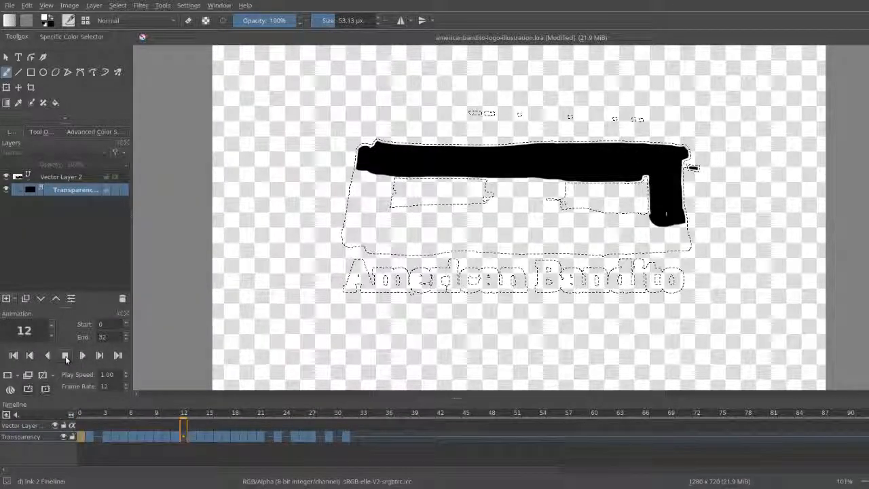